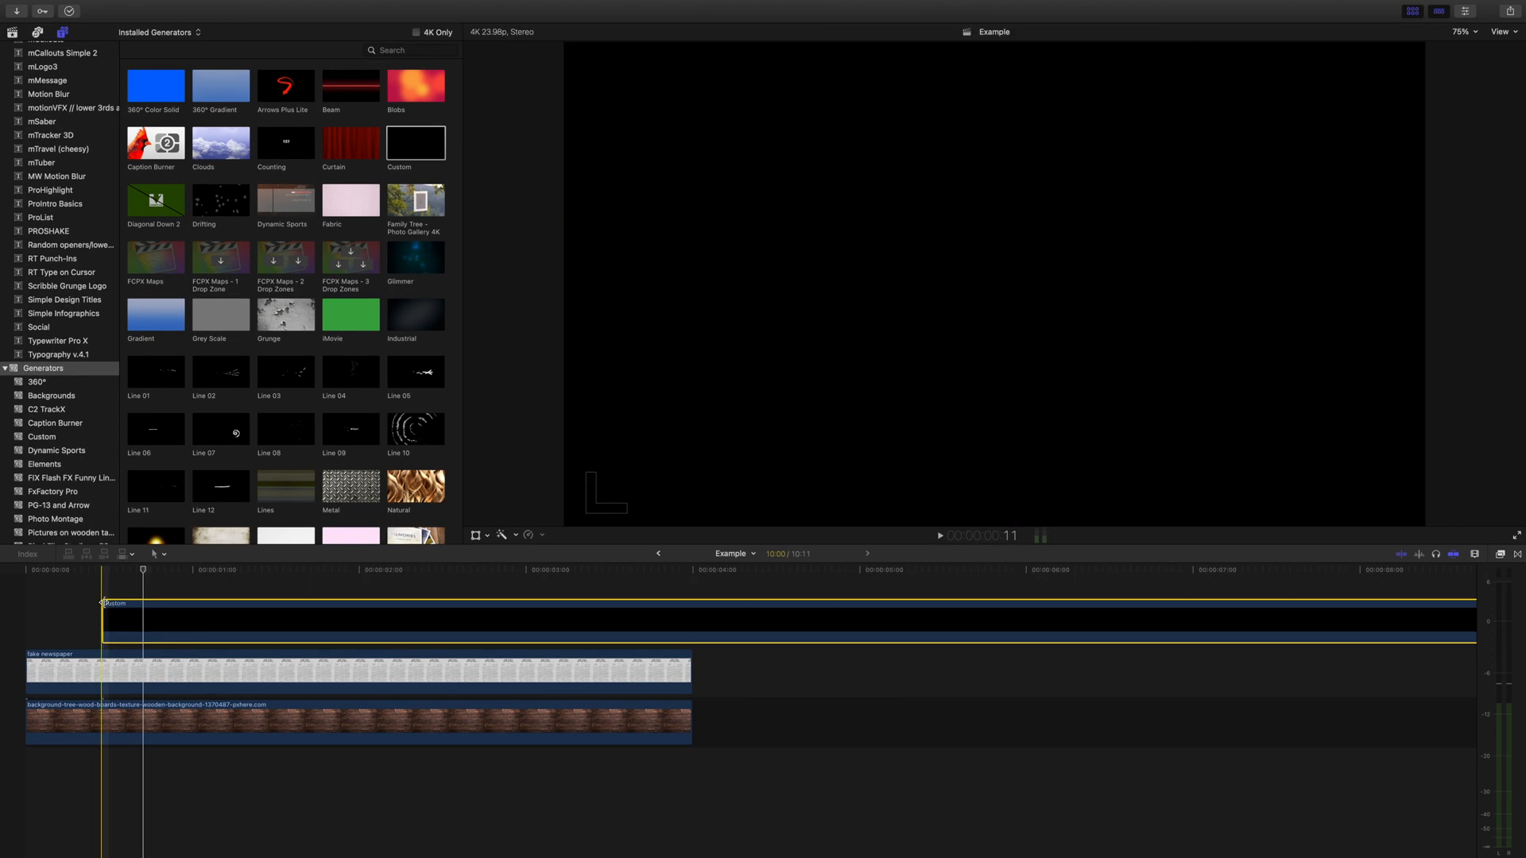
Select the Custom generator clip to make it a yellow rectangle over the newspaper
{"action": "left_click", "coordinate": [1231, 154]}
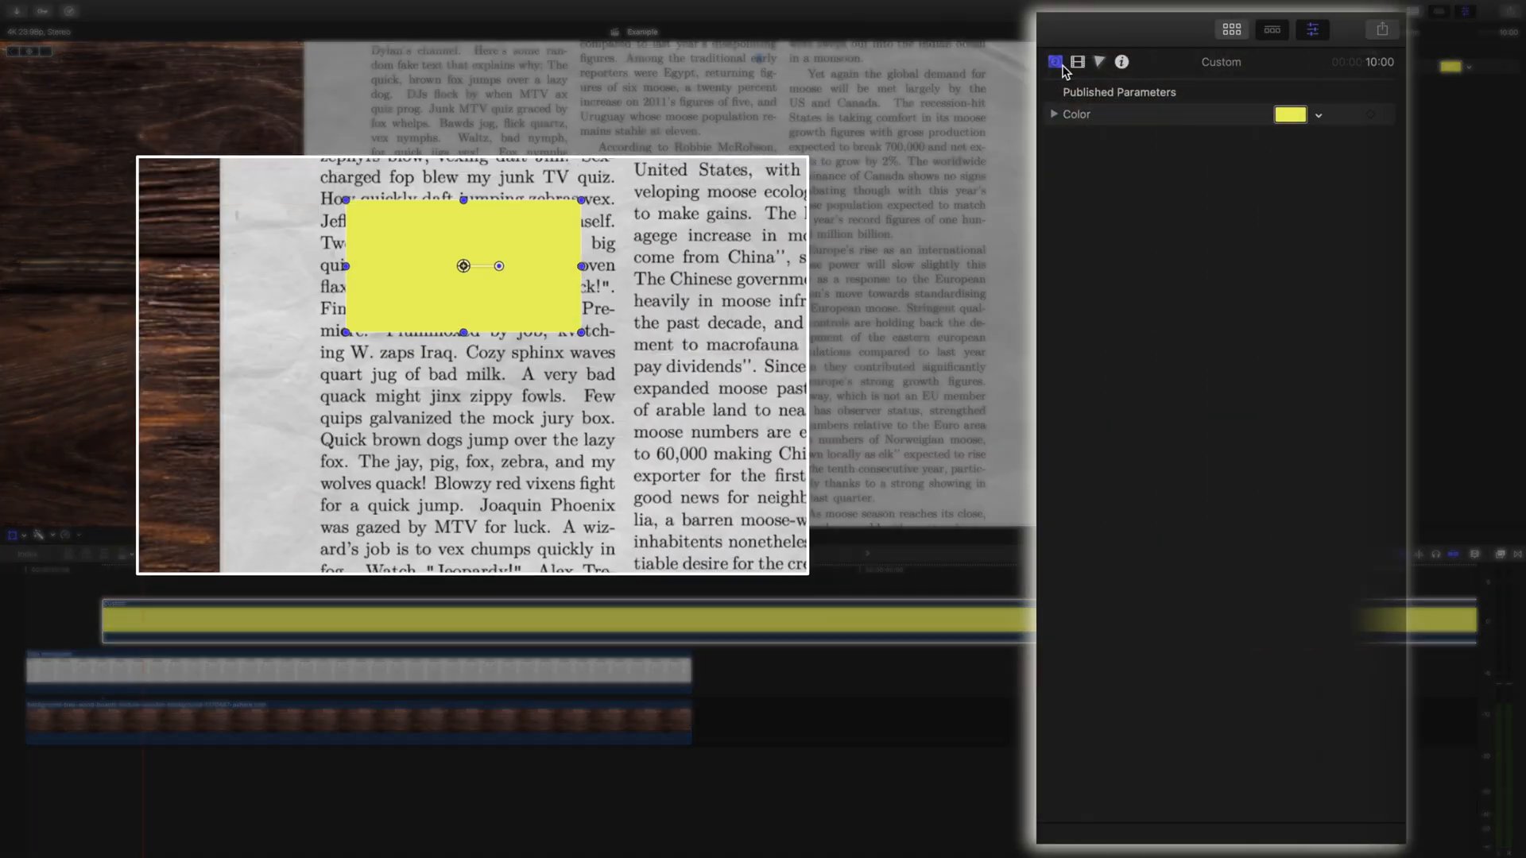
Shape the yellow strip over the Final Cut Pro line and blend it with Darken at reduced opacity
{"action": "left_click", "coordinate": [1054, 62]}
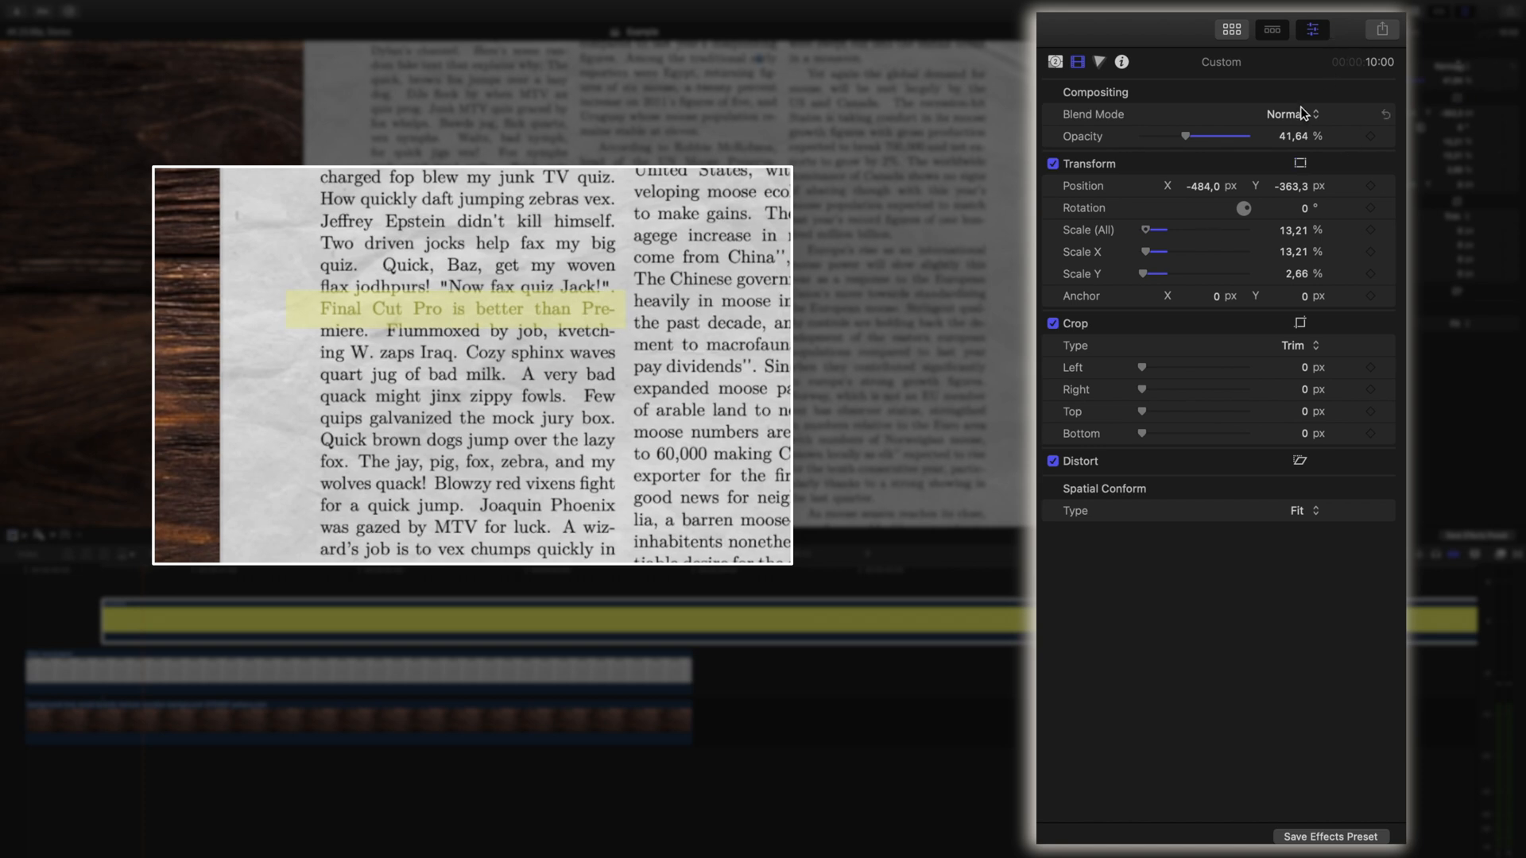
{"action": "left_click", "coordinate": [1290, 115]}
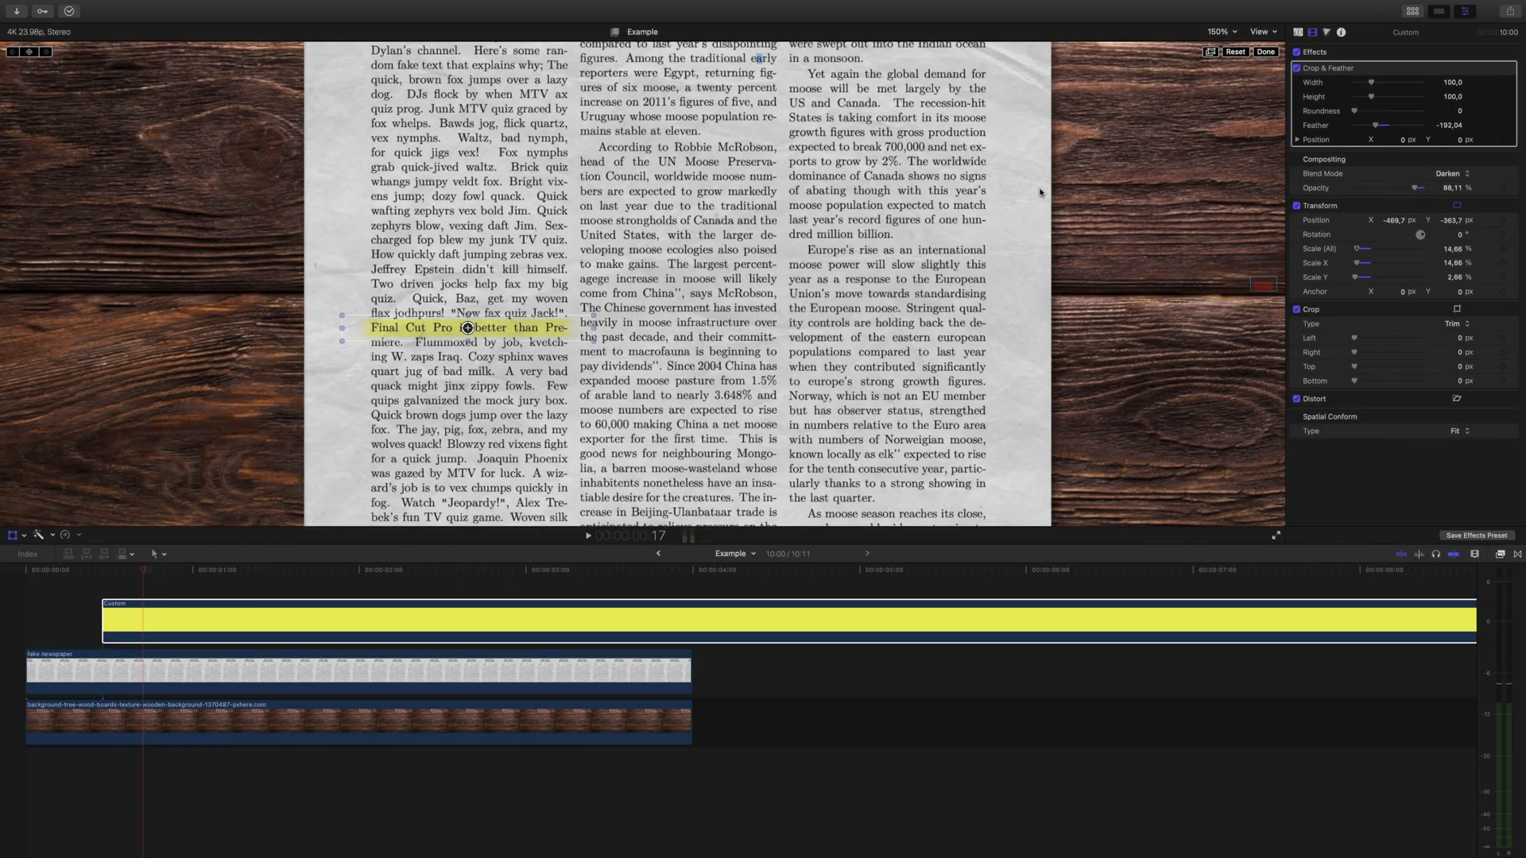
{"action": "mouse_move", "coordinate": [1018, 193]}
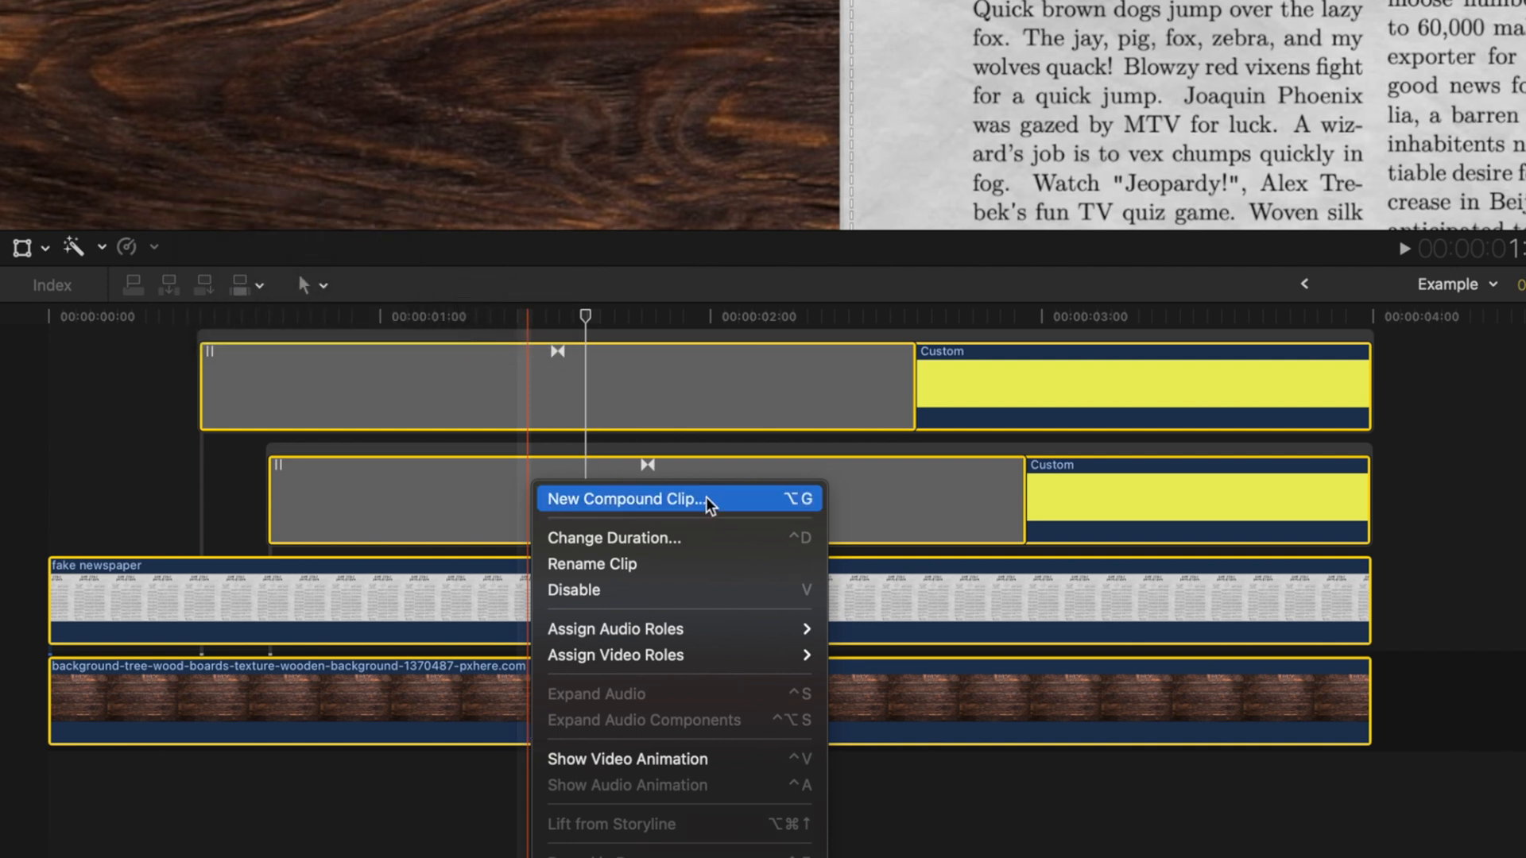
Make the selected highlight, newspaper and wood clips into a New Compound Clip
{"action": "left_click", "coordinate": [625, 498]}
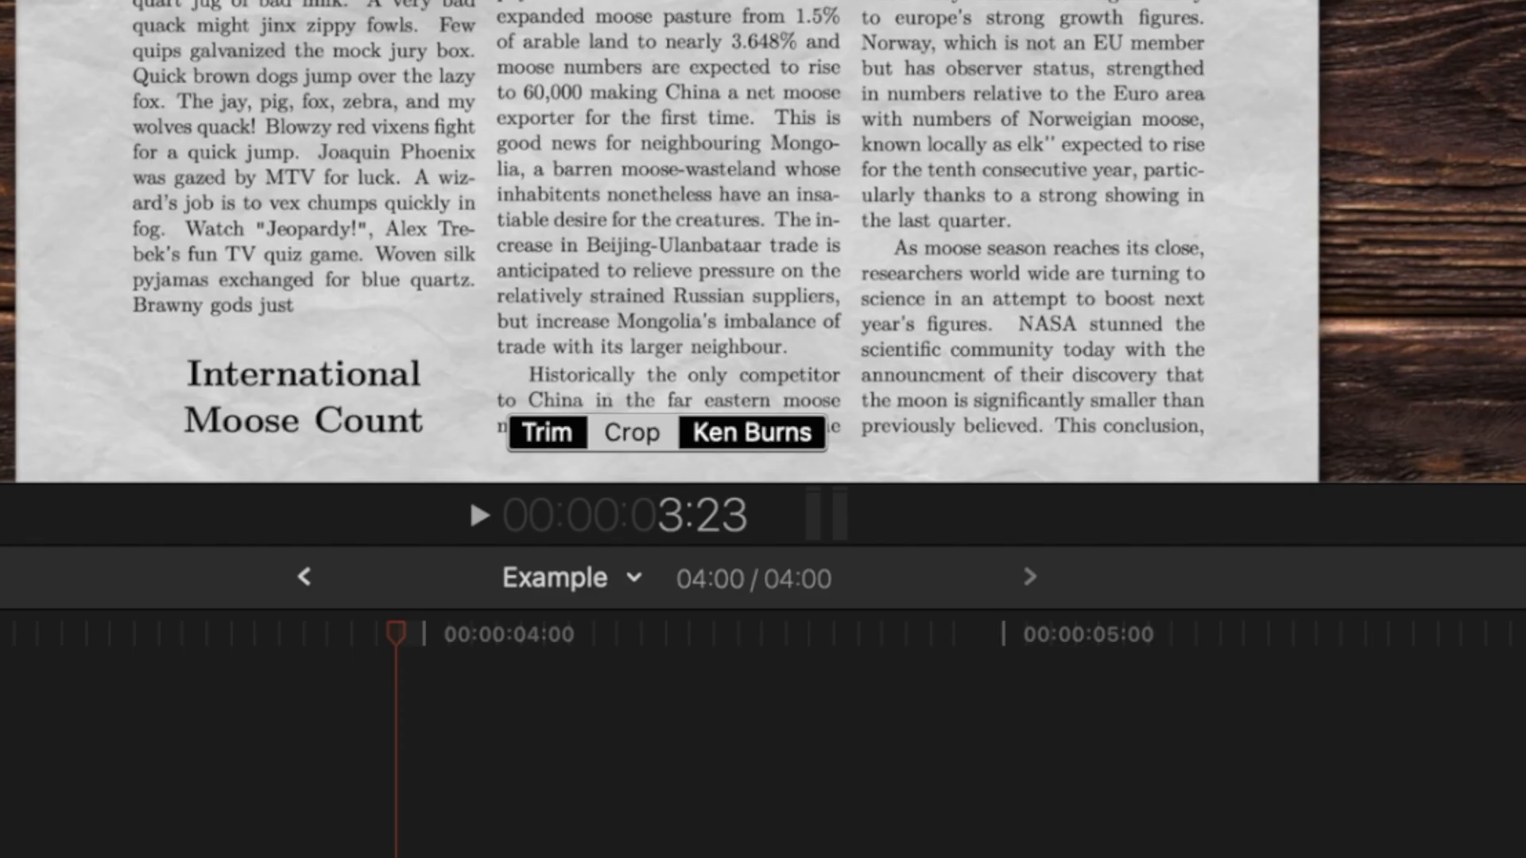
Apply a Ken Burns crop to the compound clip and confirm its start and end framing
{"action": "left_click", "coordinate": [631, 432]}
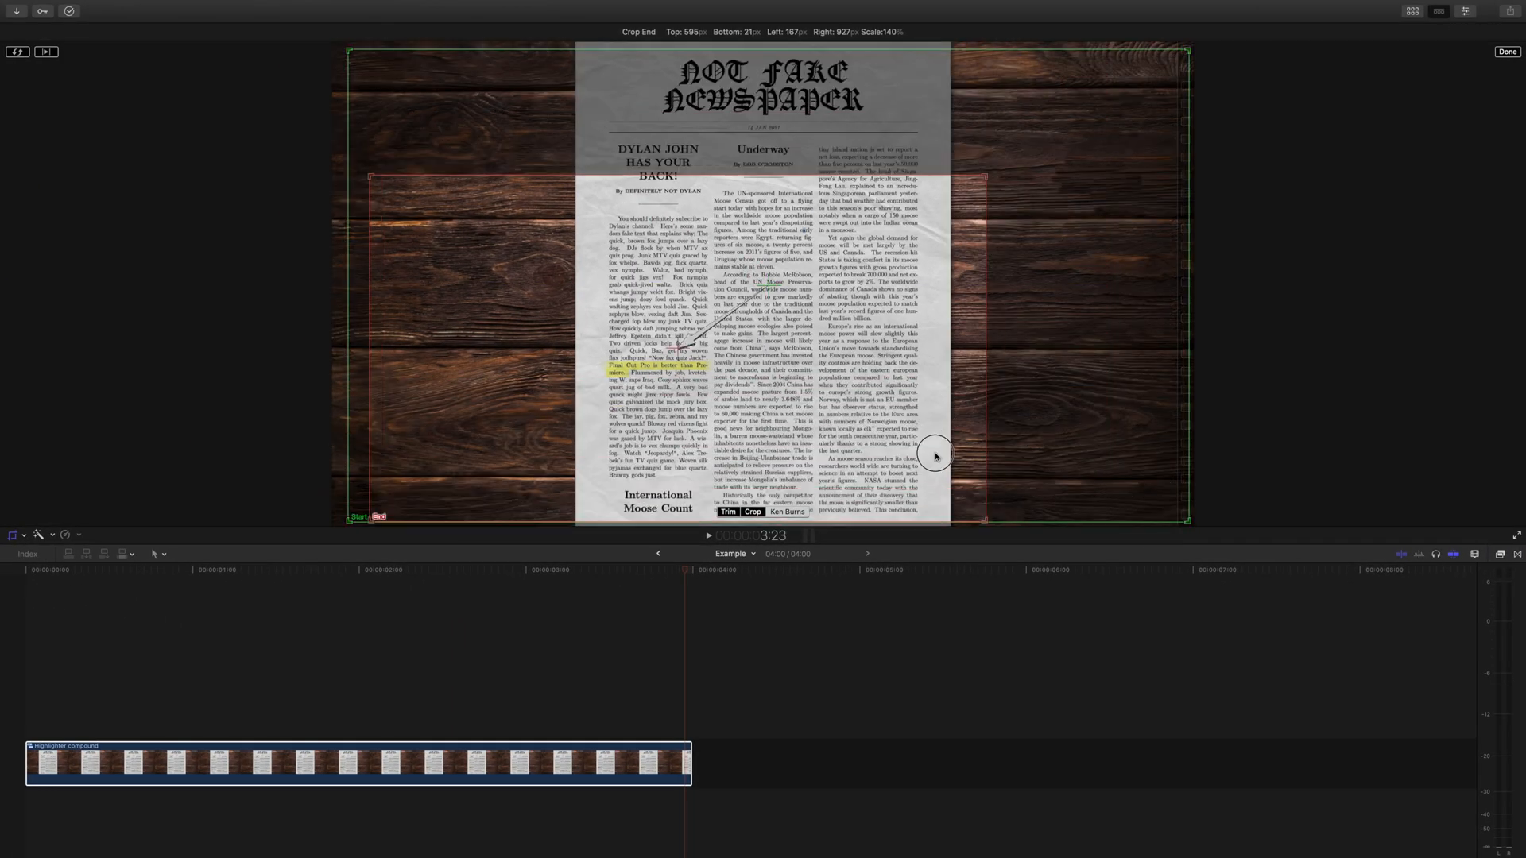
{"action": "left_click", "coordinate": [1507, 51]}
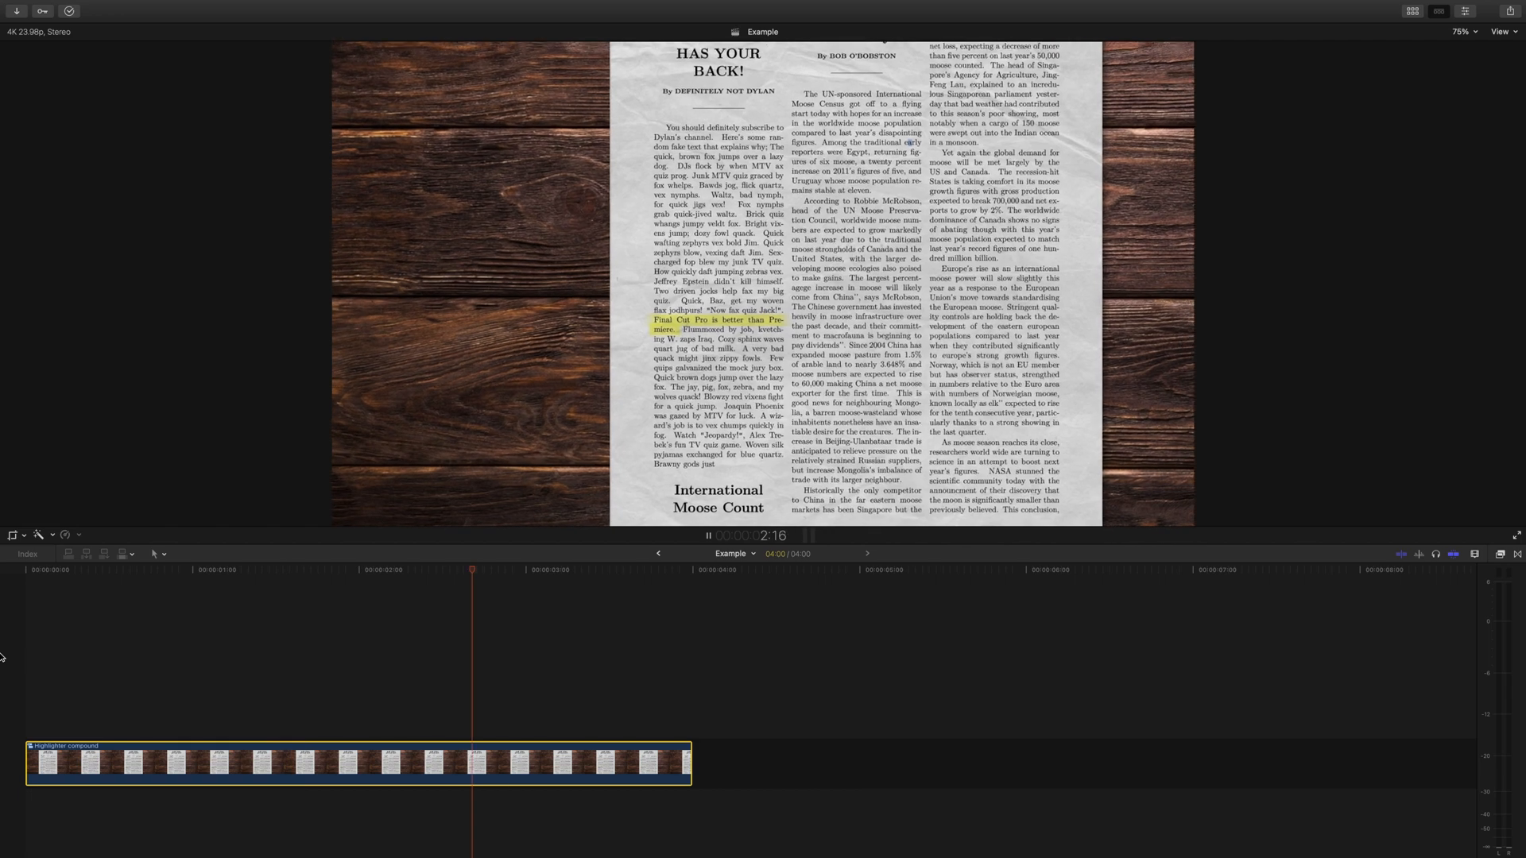